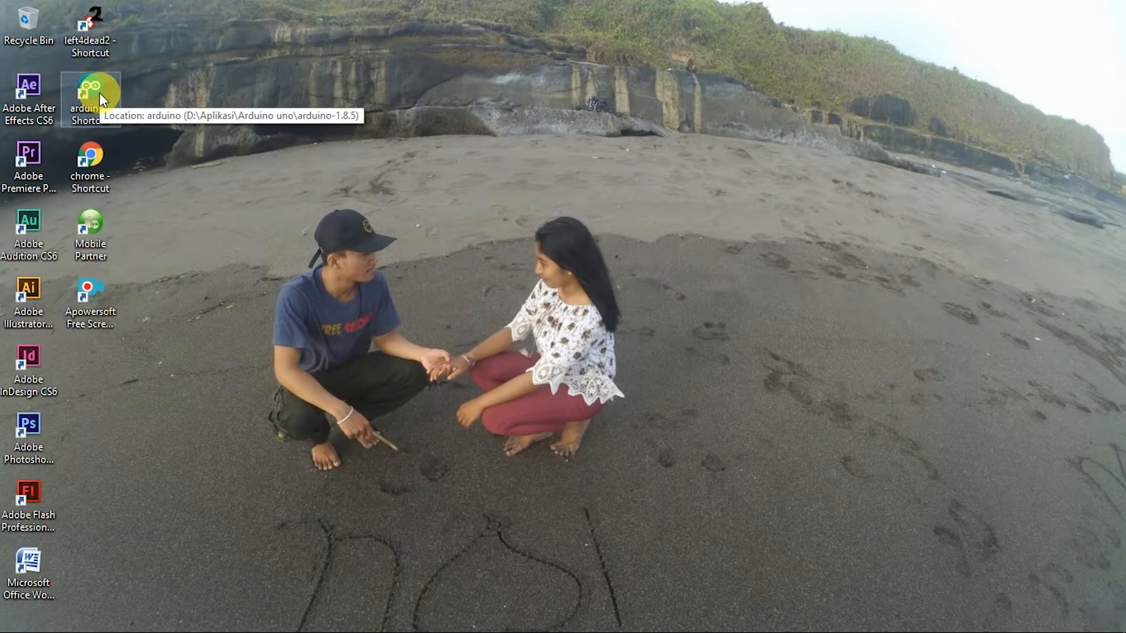
Launch Arduino IDE from the desktop shortcut and maximize its window.
double_click(91, 100)
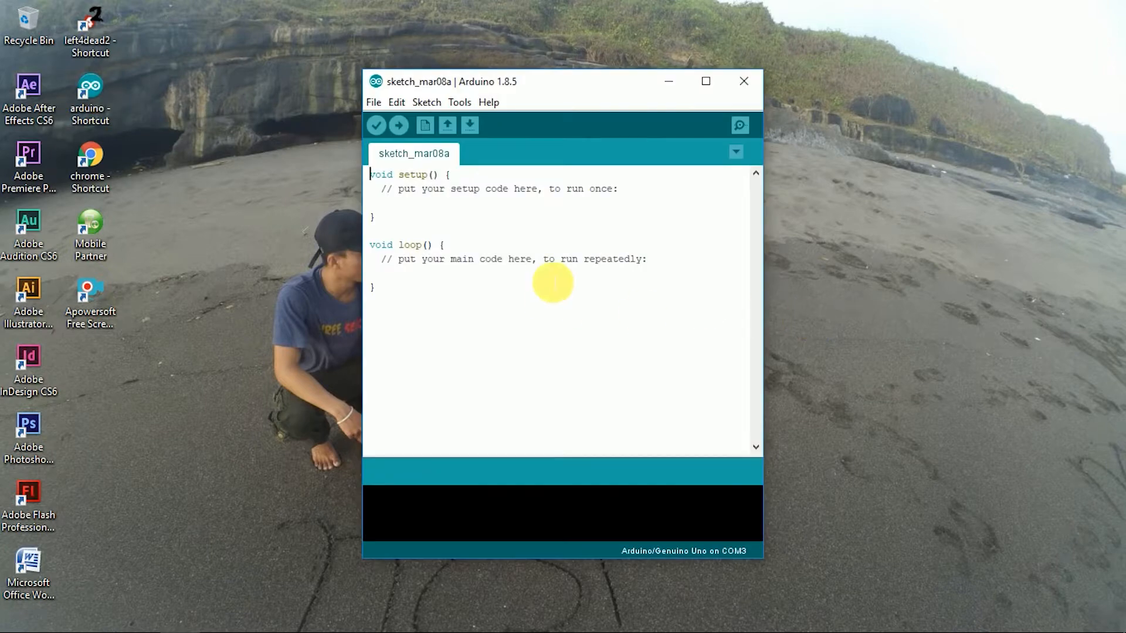
click(704, 81)
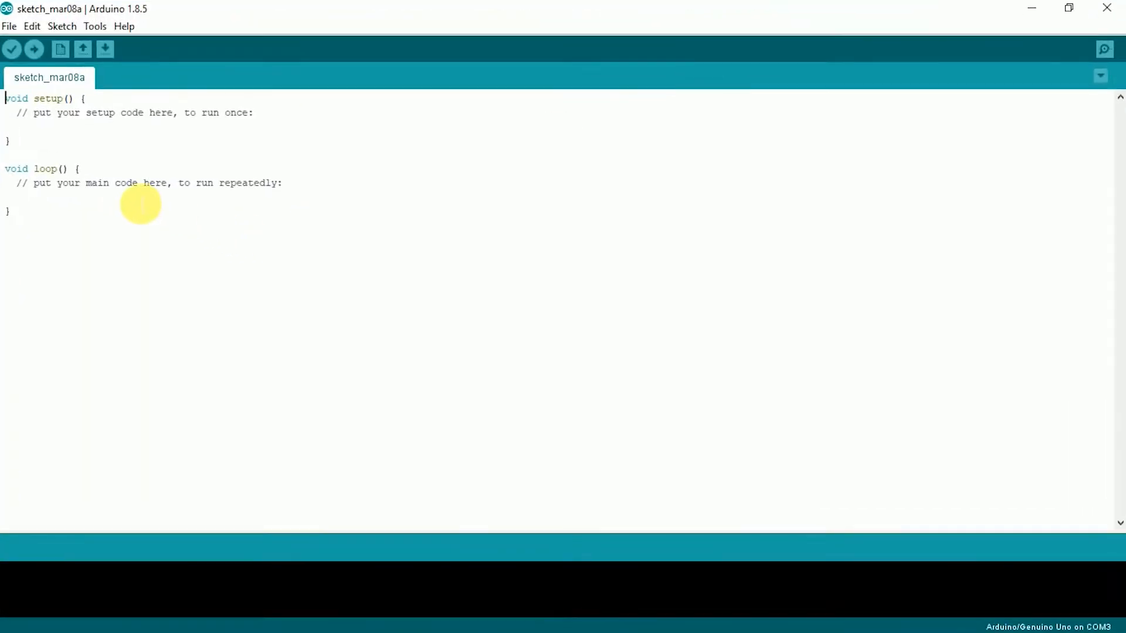
mouse_move(164, 183)
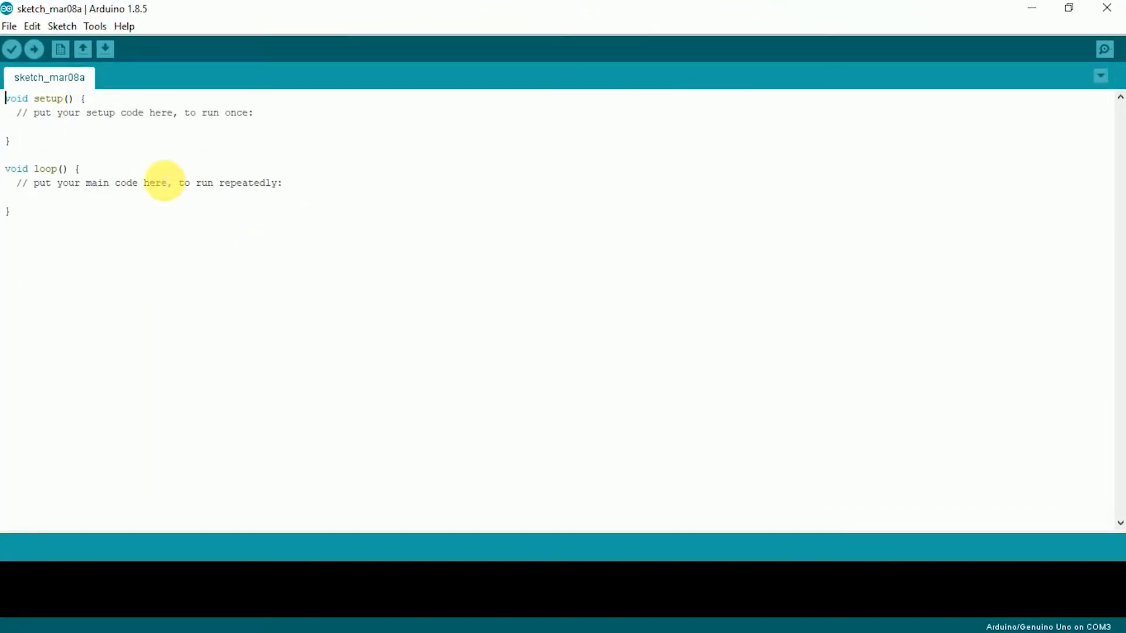
mouse_move(55, 228)
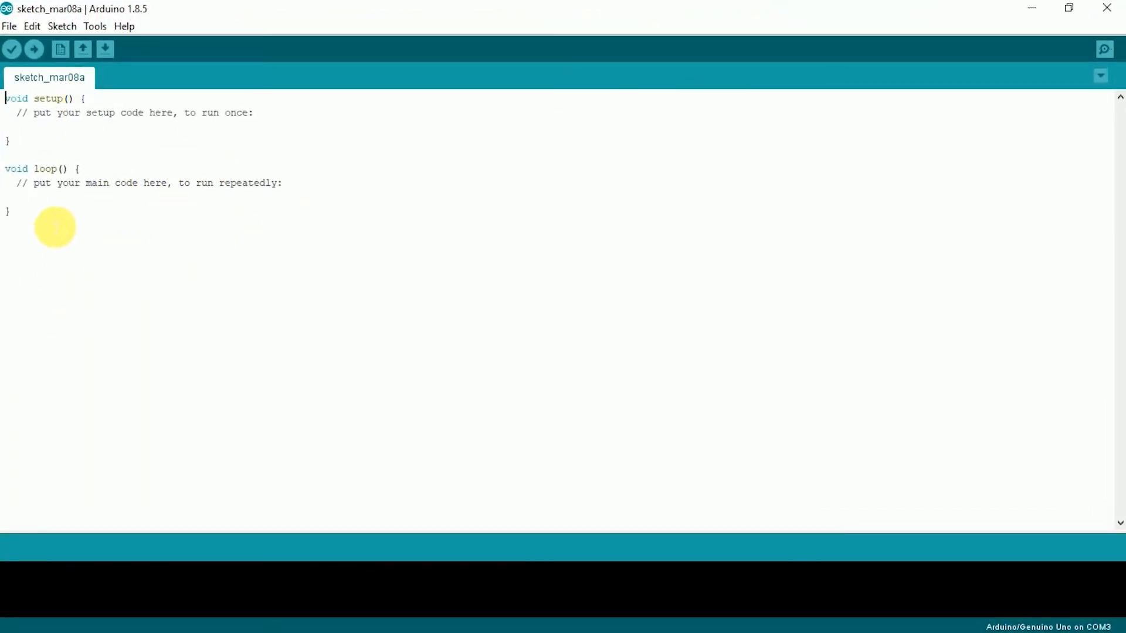
Delete the default setup and loop template code from the new sketch.
key(ctrl+a)
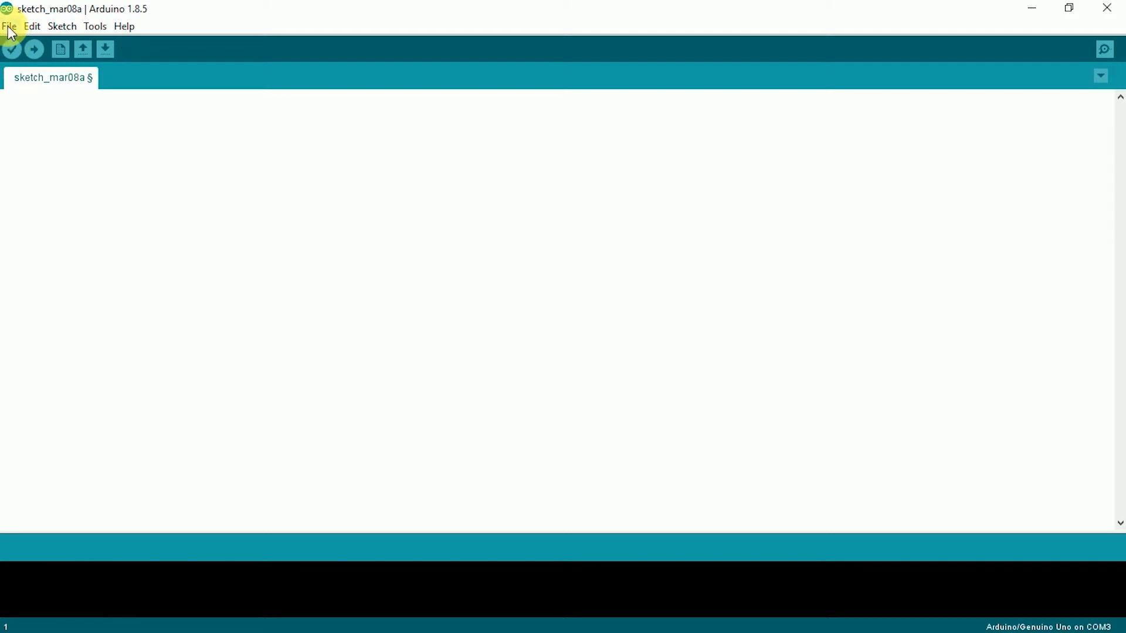
click(8, 26)
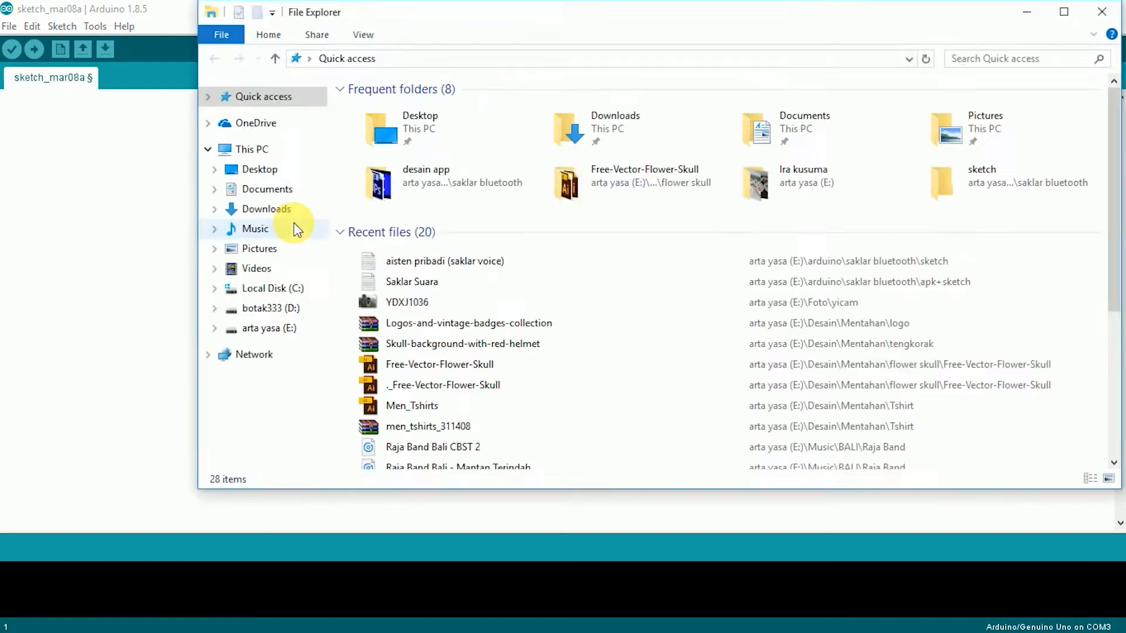
mouse_move(297, 327)
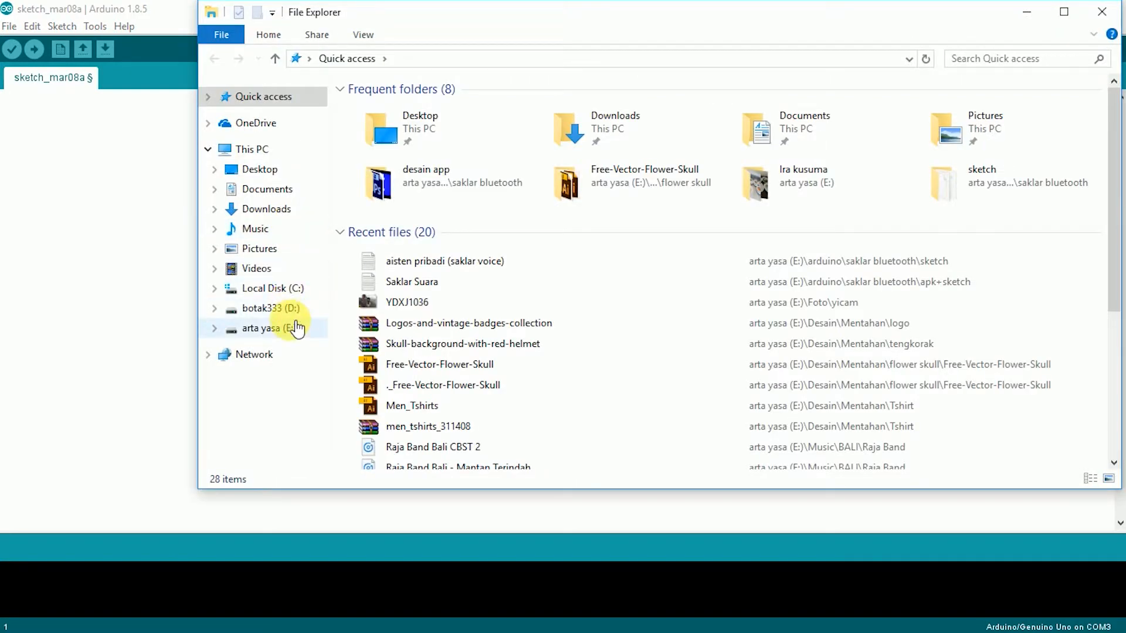
Open 'aisten pribadi (saklar voice)' from E:\arduino\saklar bluetooth\sketch in Notepad.
click(261, 328)
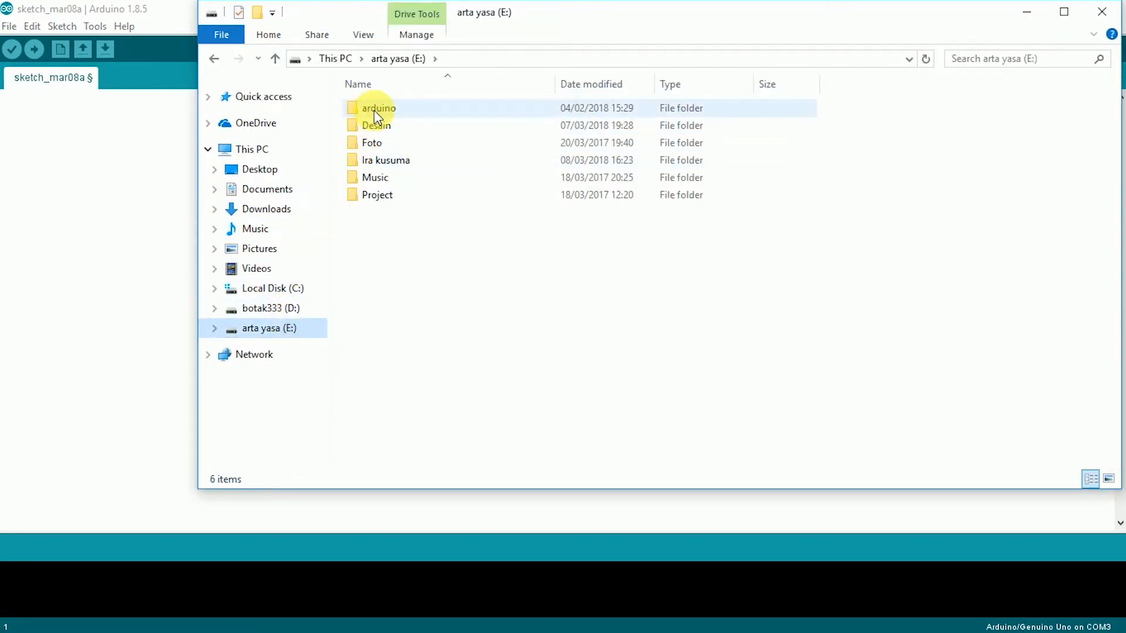
double_click(378, 108)
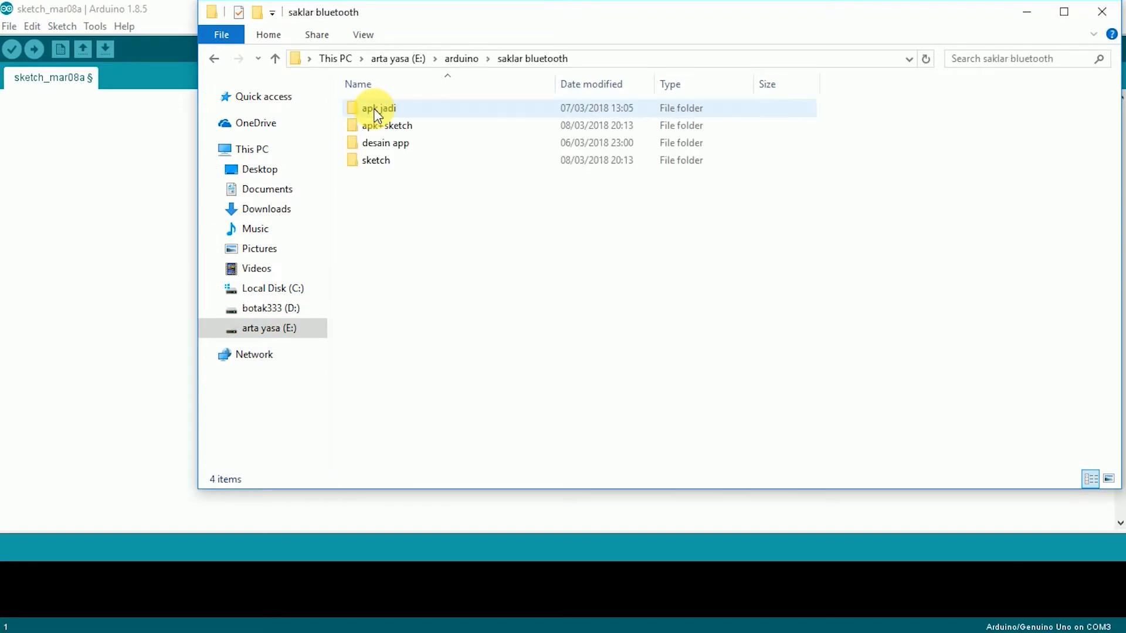
double_click(377, 160)
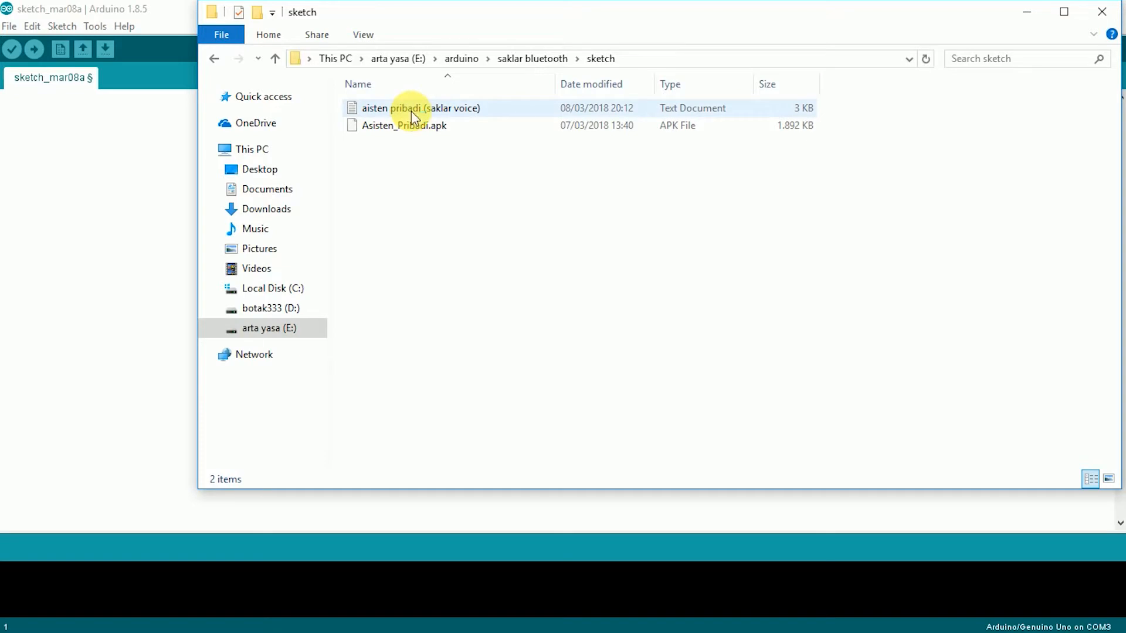
double_click(422, 108)
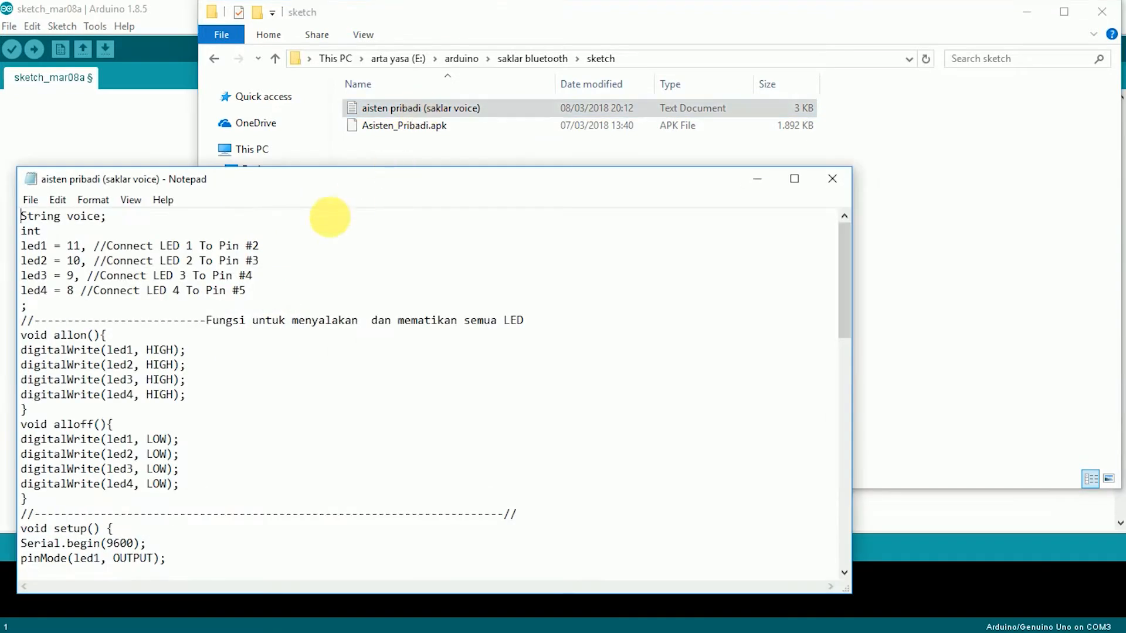
mouse_move(214, 290)
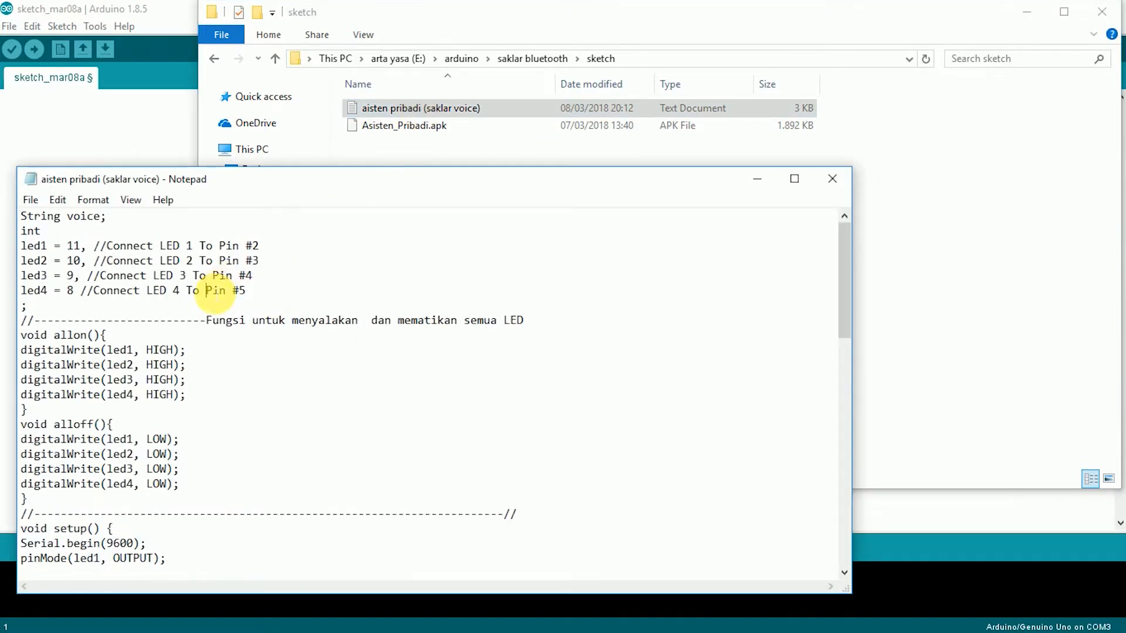
Select and copy all of the voice-switch code in Notepad.
key(ctrl+a)
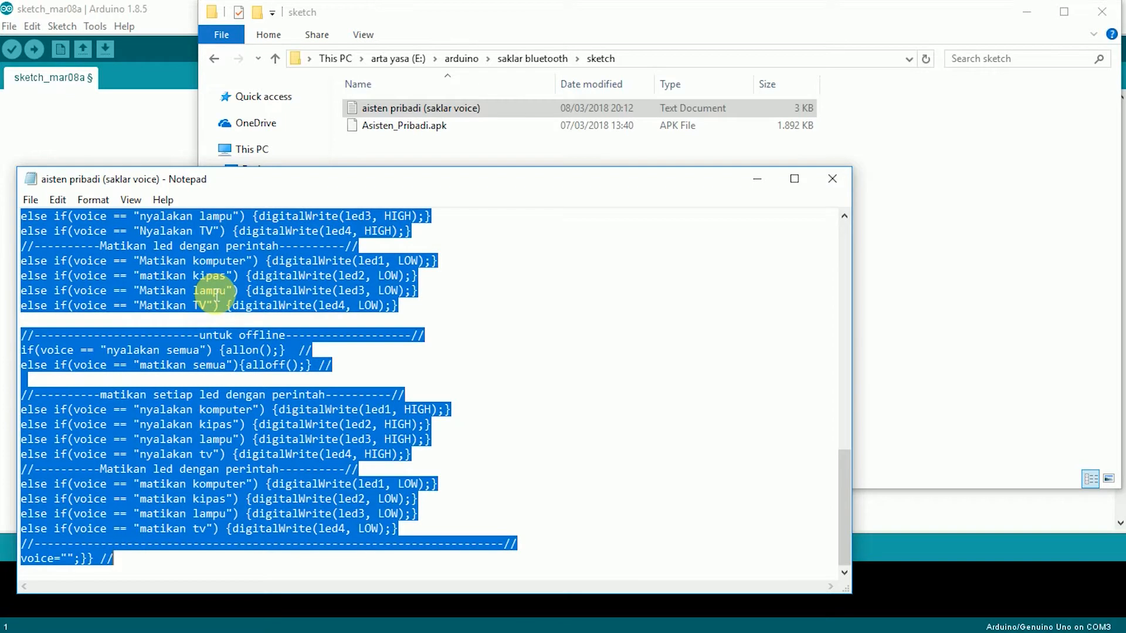
mouse_move(215, 194)
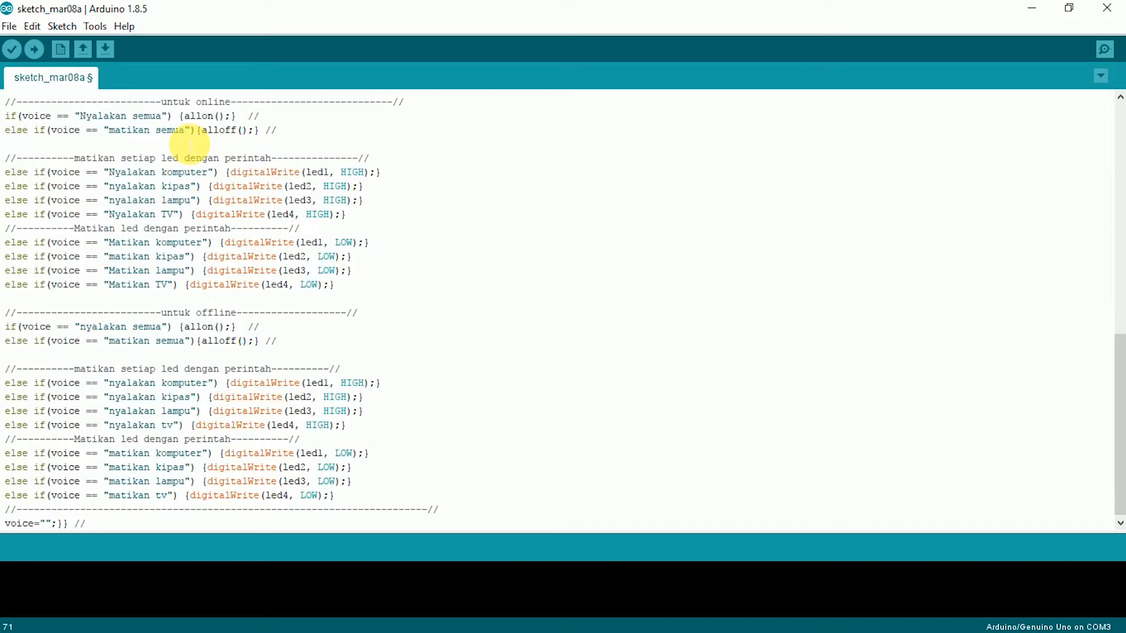
mouse_move(284, 305)
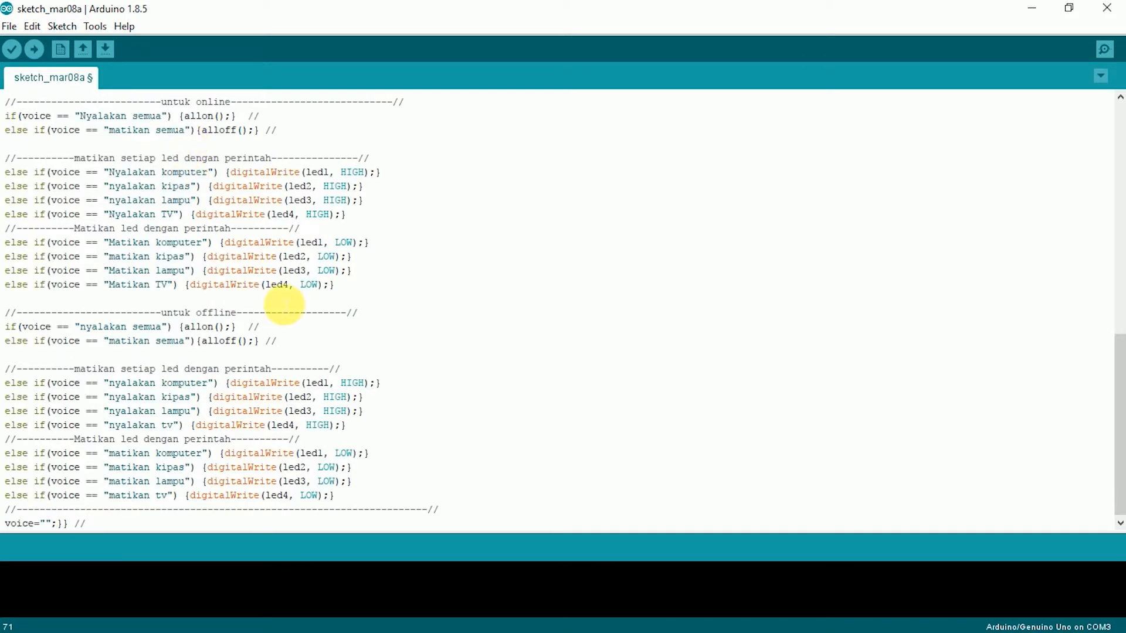
Paste the voice-switch code into the Arduino sketch and scroll back to the top.
scroll(up, 3)
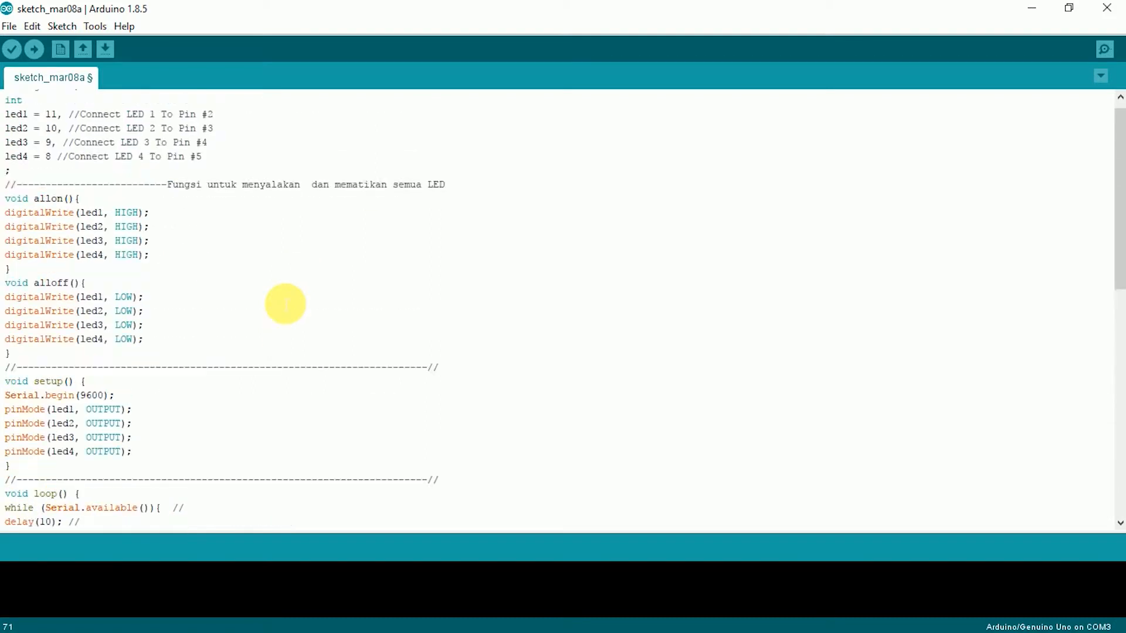
scroll(up, 3)
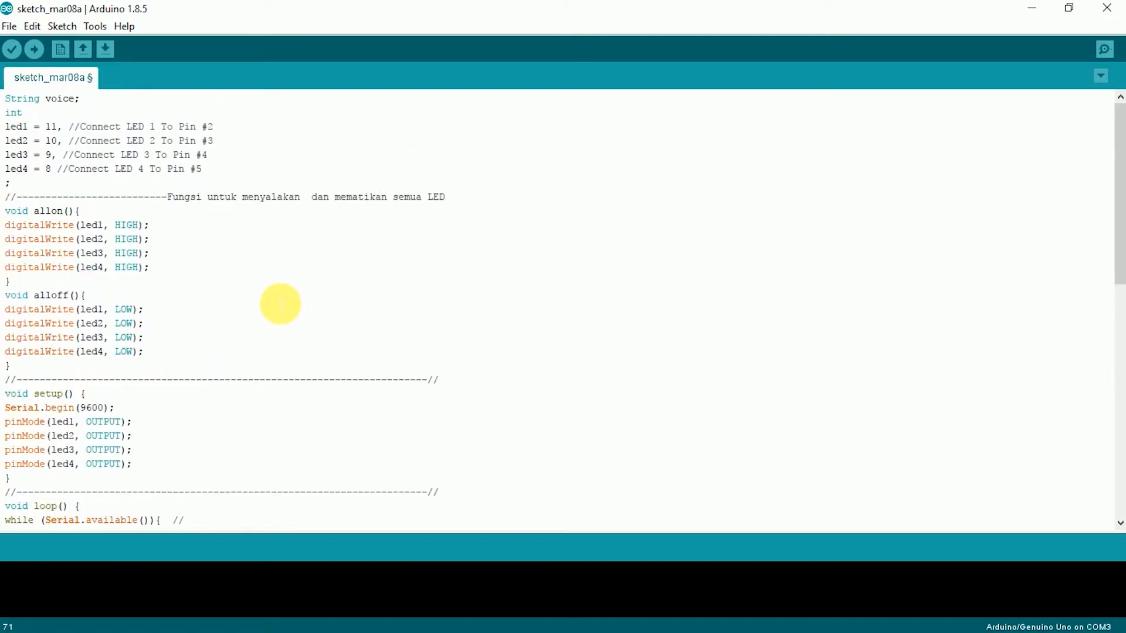
mouse_move(276, 307)
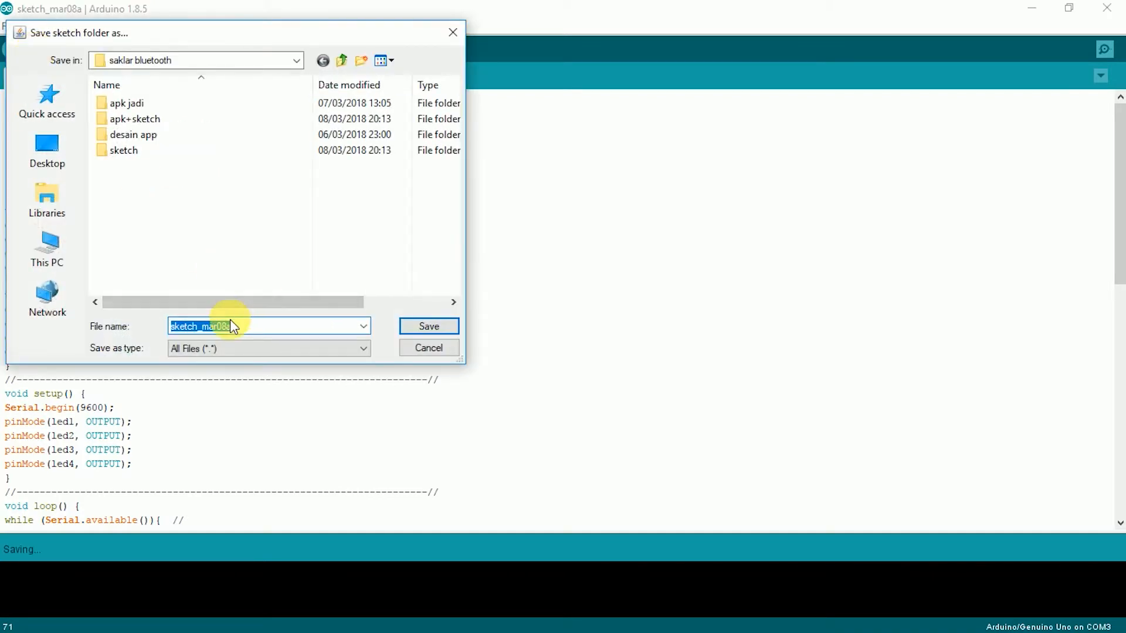
mouse_move(429, 348)
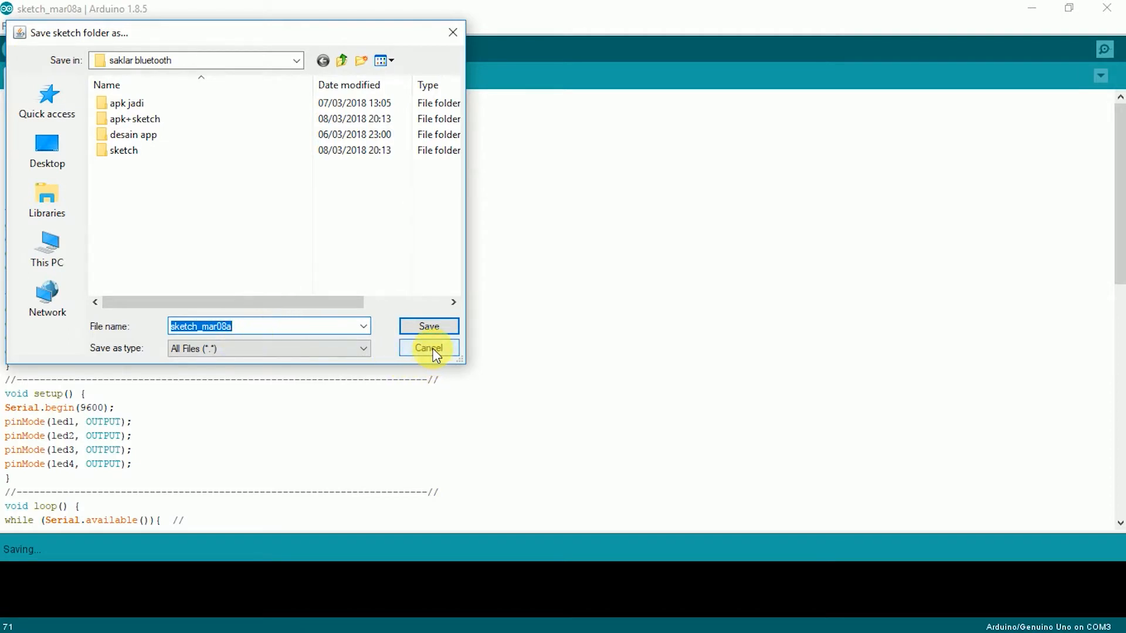
mouse_move(368, 326)
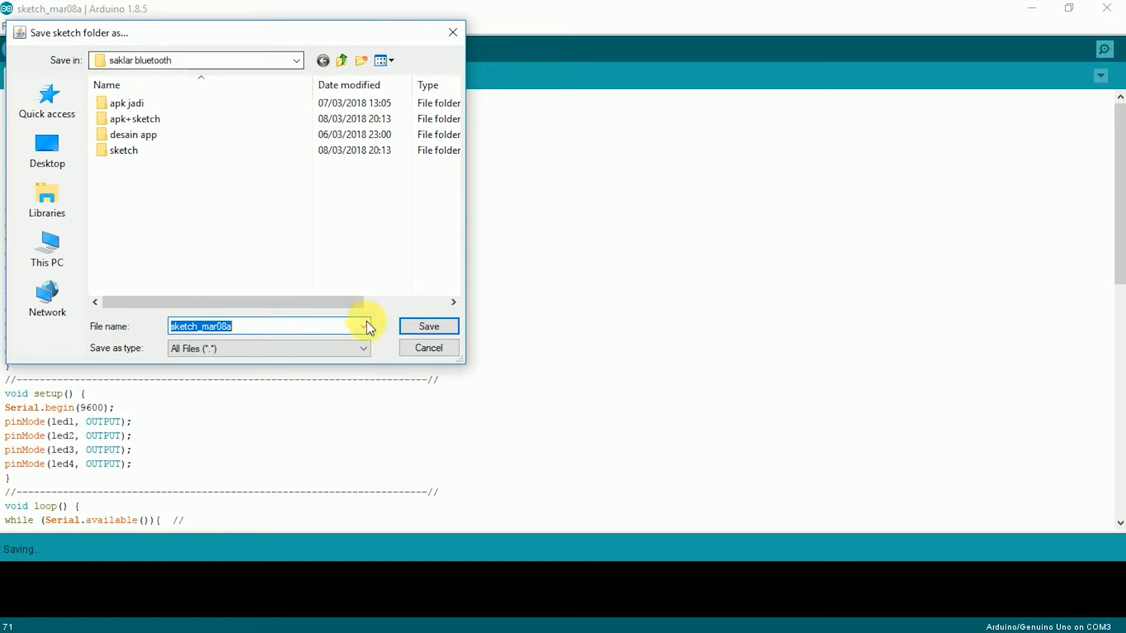
Save the sketch as sketch_mar08a in the saklar bluetooth folder.
click(428, 326)
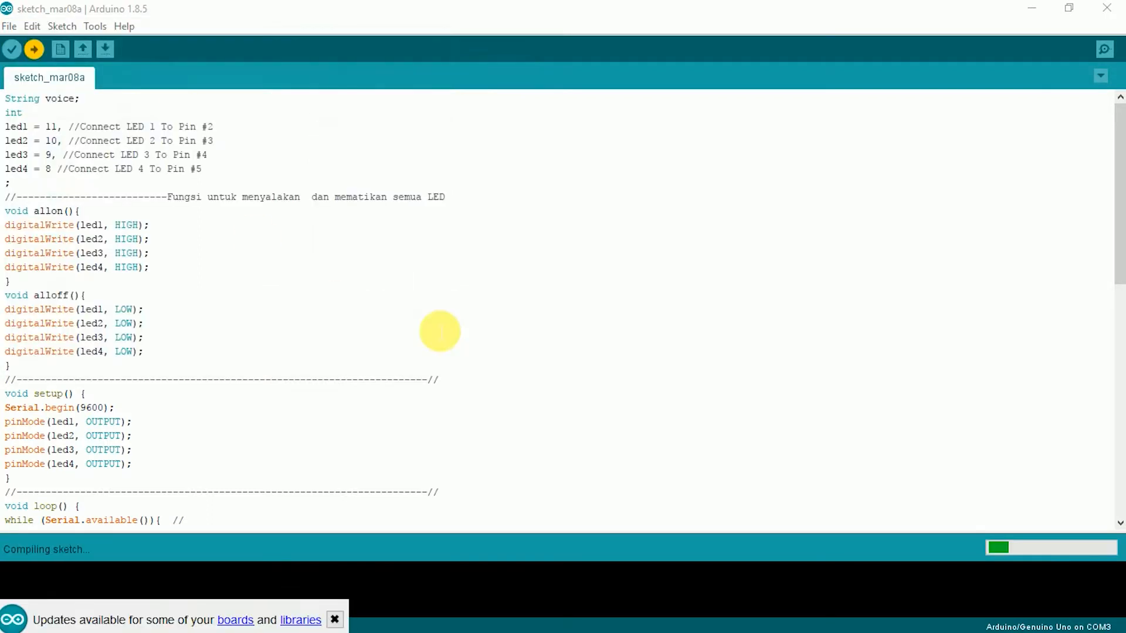
mouse_move(160, 485)
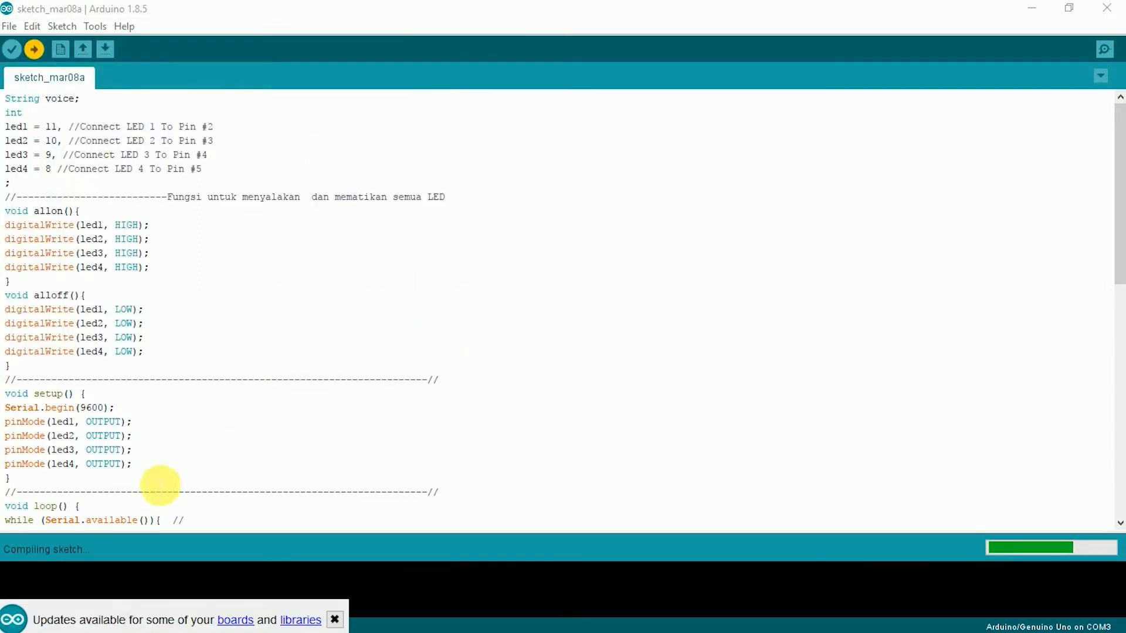
mouse_move(38, 578)
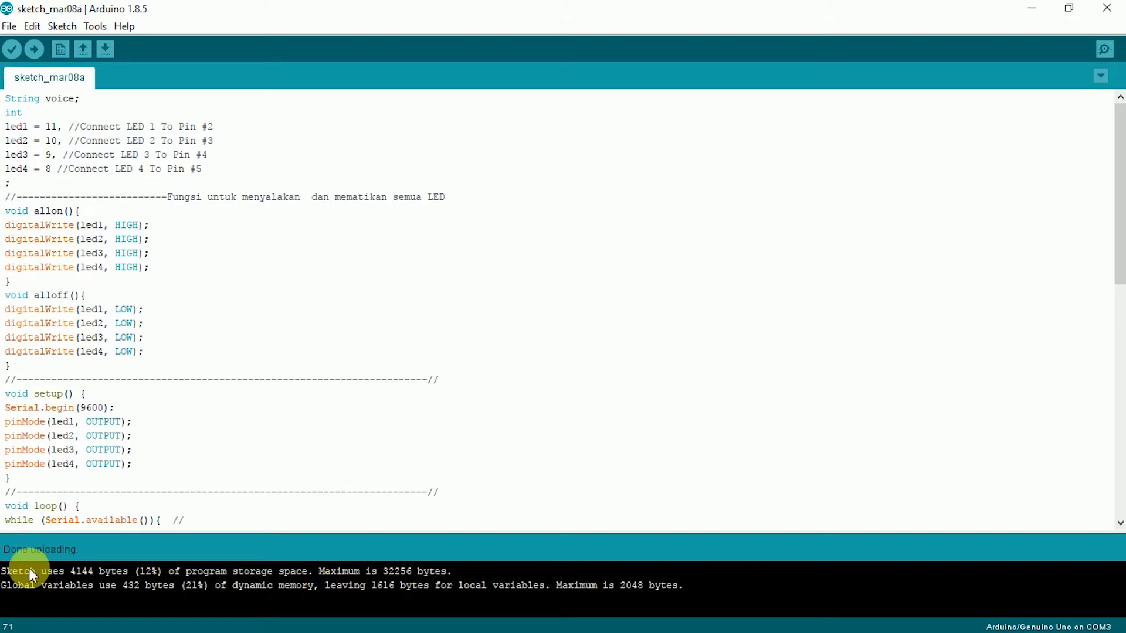
mouse_move(147, 580)
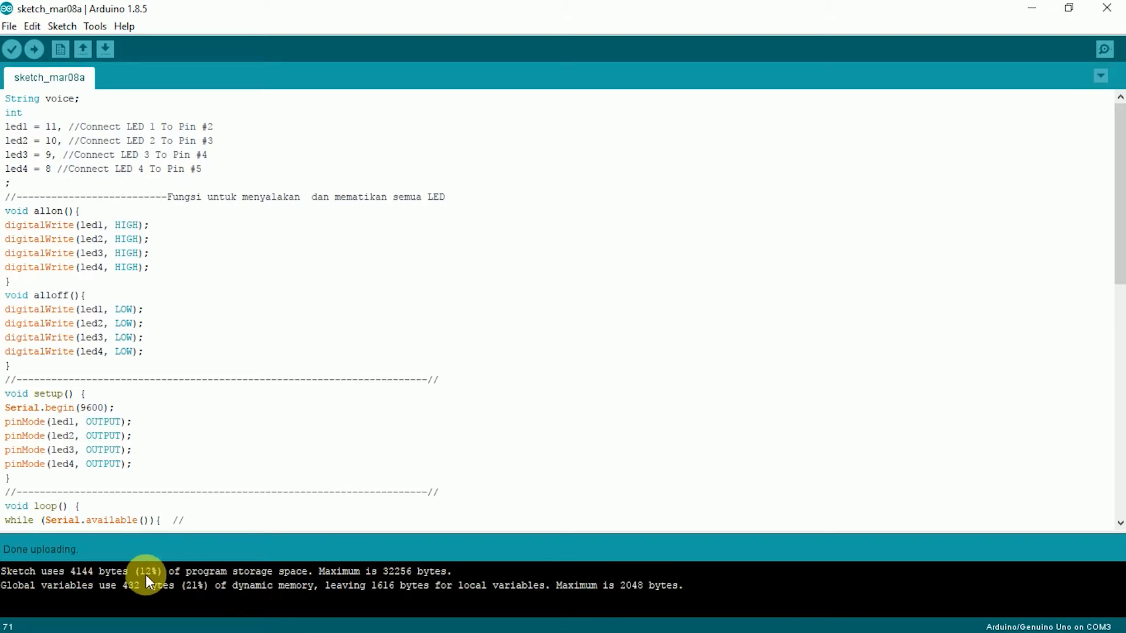
mouse_move(479, 614)
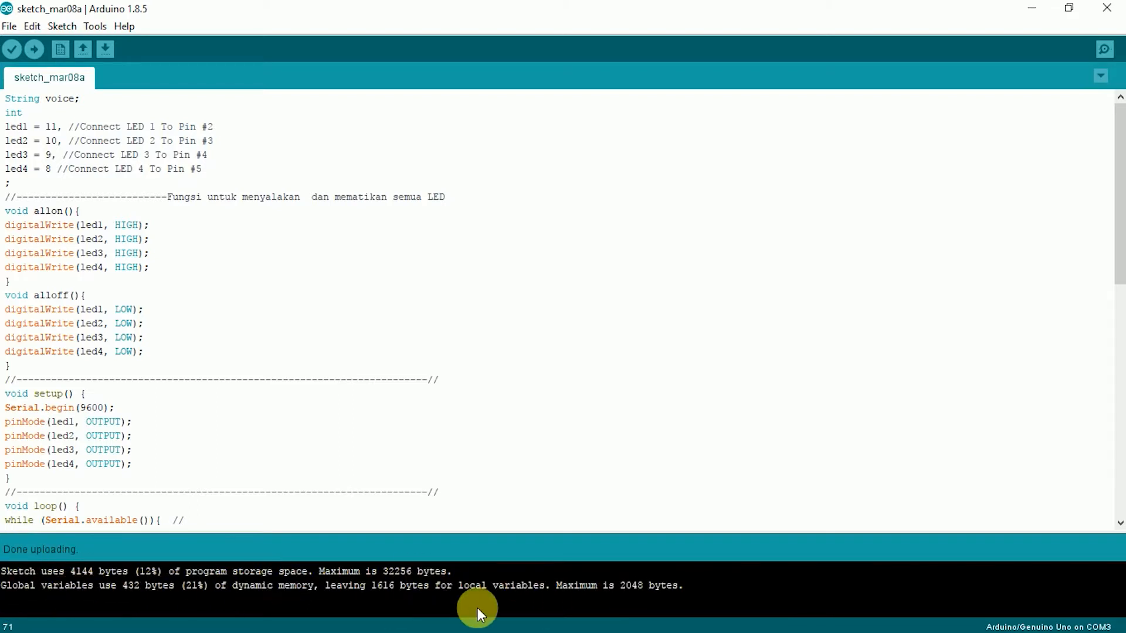
mouse_move(256, 603)
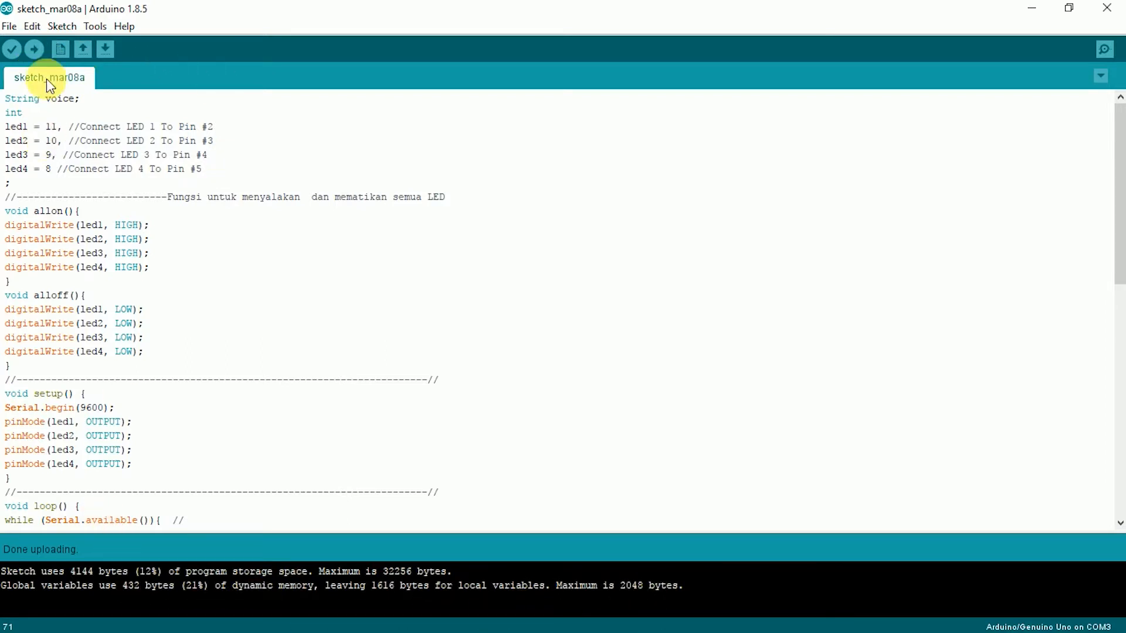
mouse_move(1108, 8)
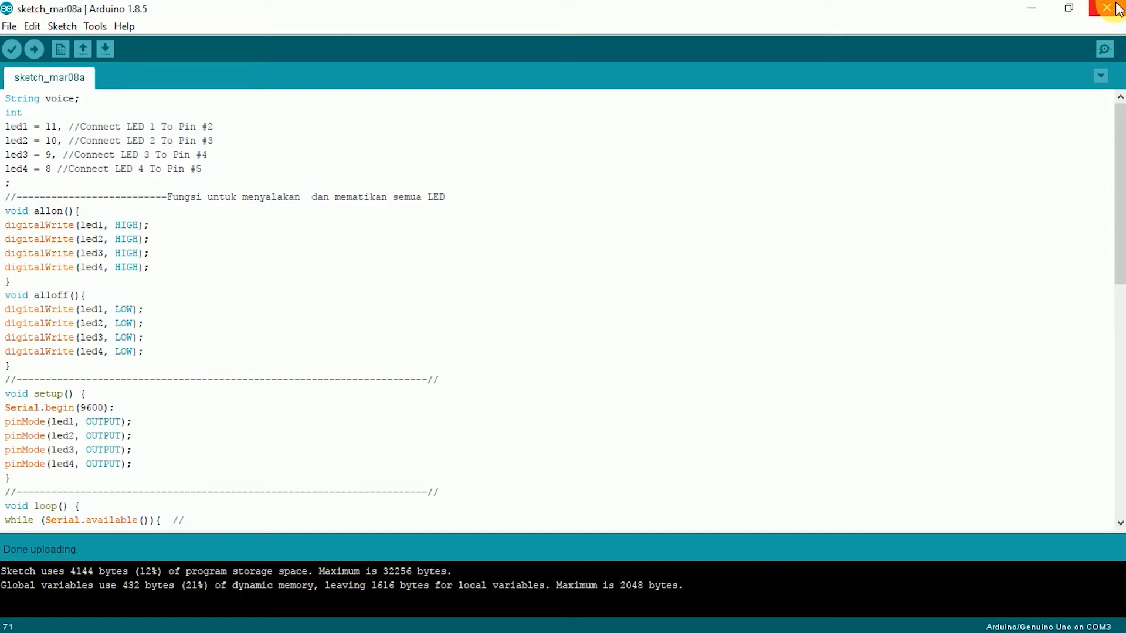